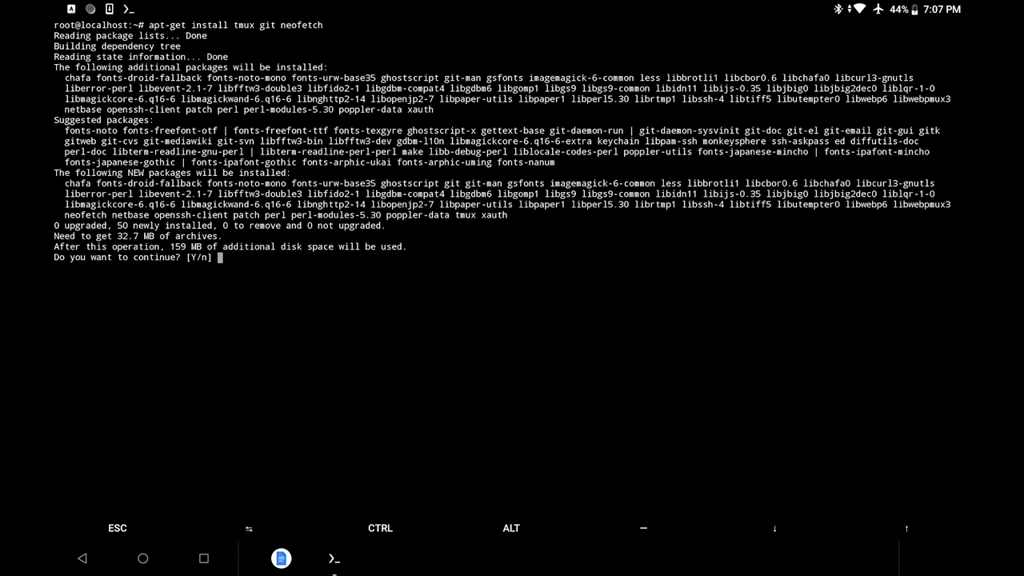
Confirm the apt-get install of tmux, git and neofetch with Y and let it finish
{"action": "type", "text": "Y"}
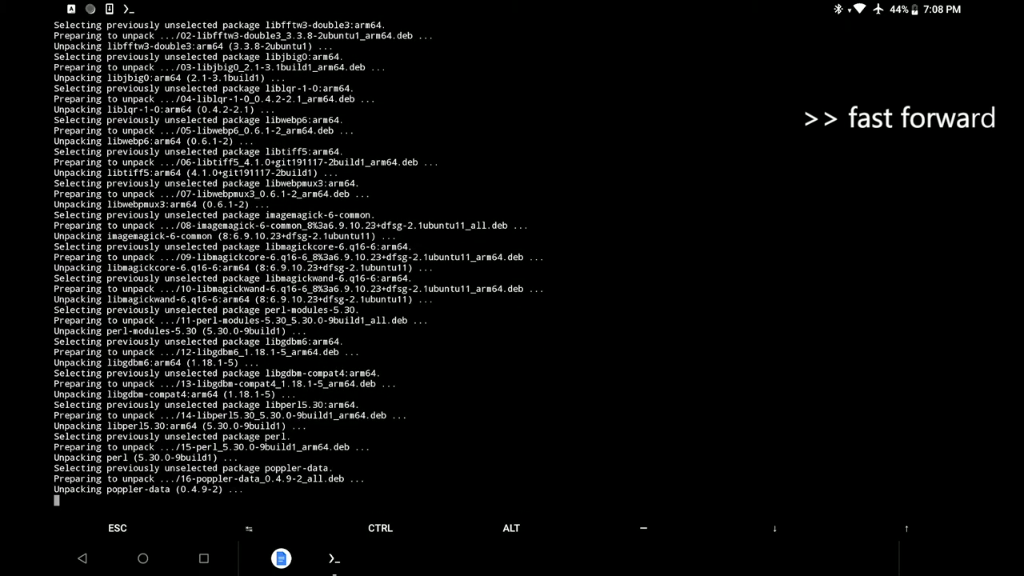
{"action": "scroll", "scroll_direction": "down", "scroll_amount": 3}
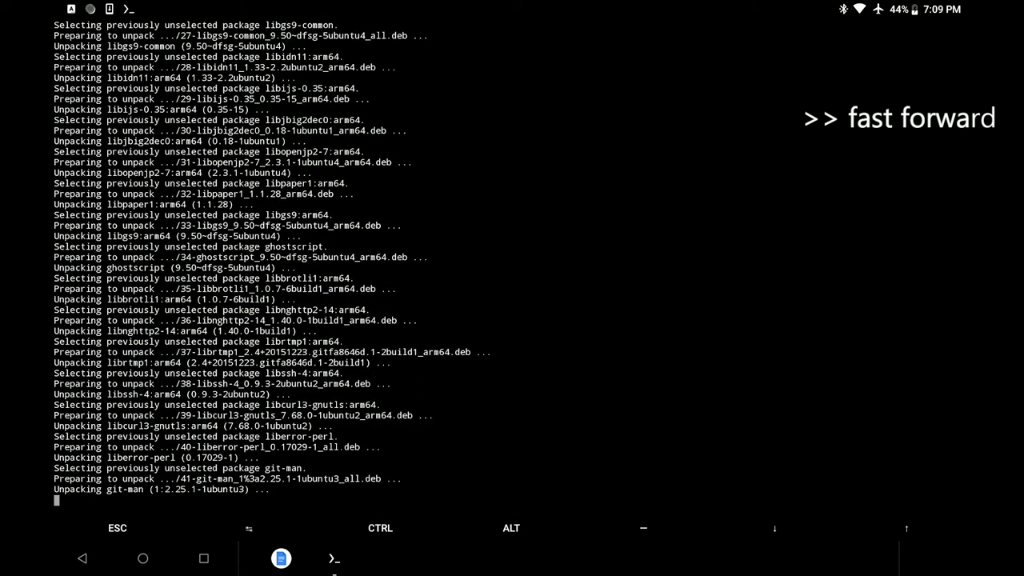
{"action": "scroll", "scroll_direction": "down", "scroll_amount": 3}
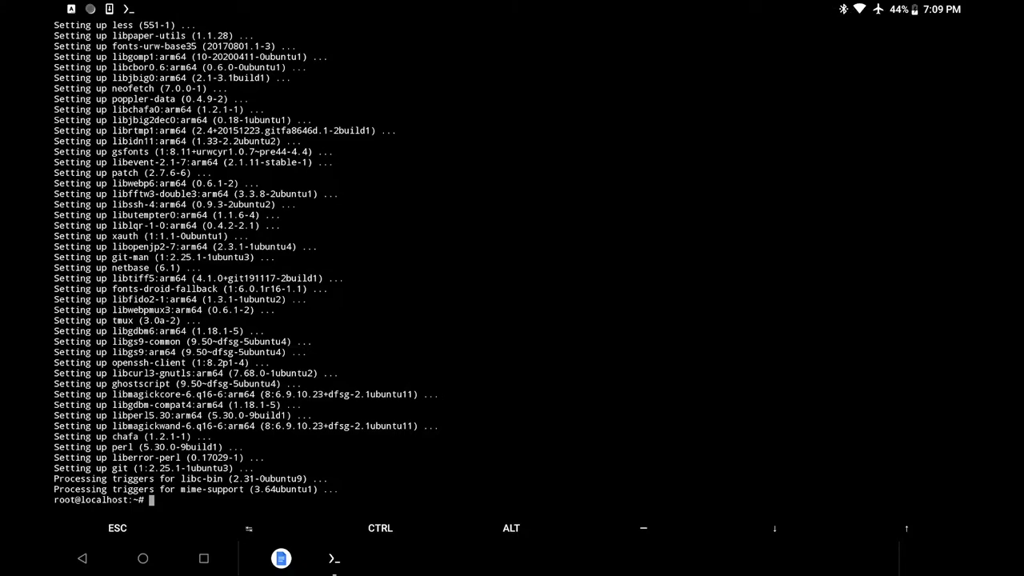
Clear the screen and copy the Vundle URL and ~/.vim/bundle/Vundle.vim path for git clone
{"action": "type", "text": "c"}
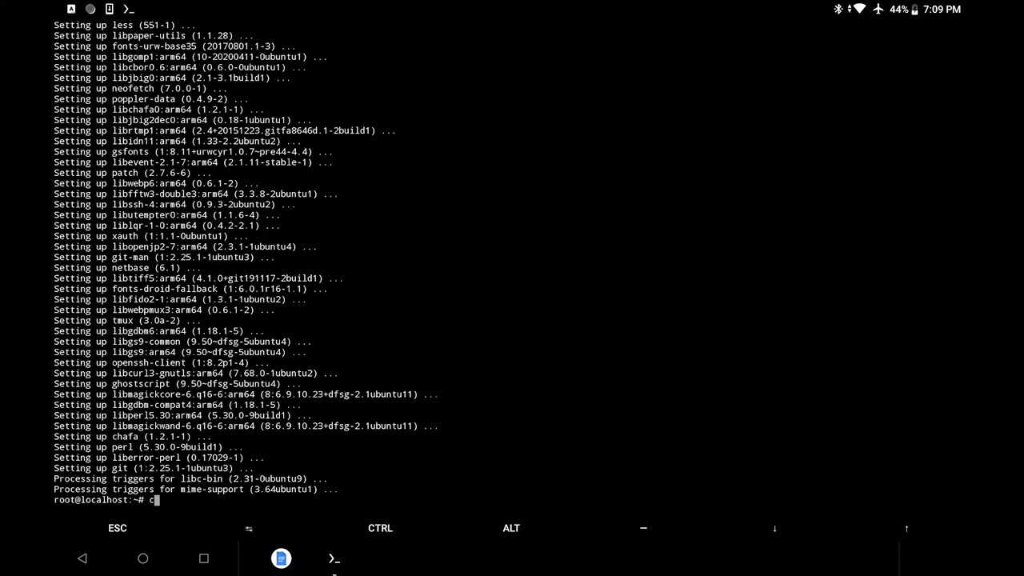
{"action": "type", "text": "lear"}
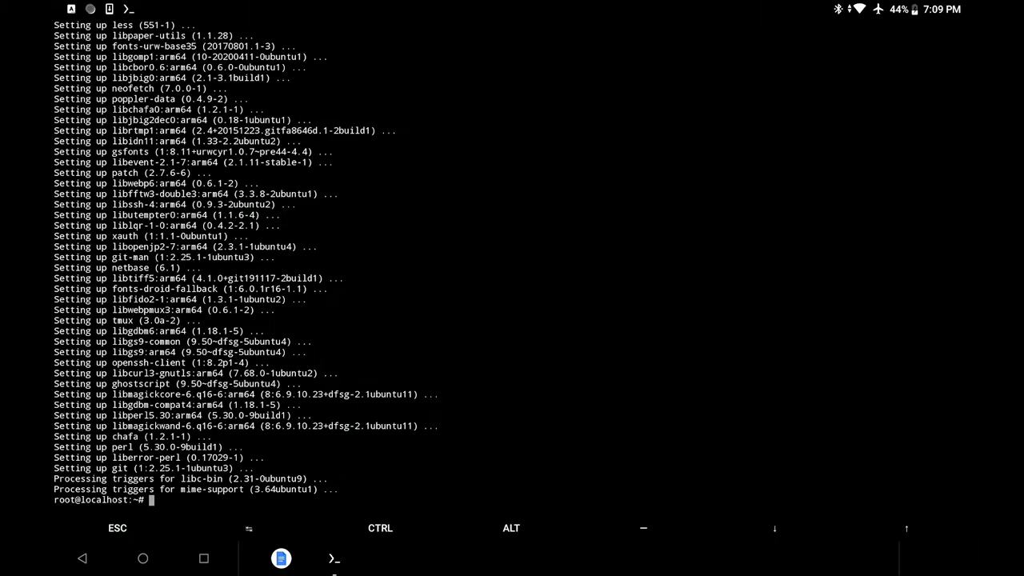
{"action": "type", "text": "clear"}
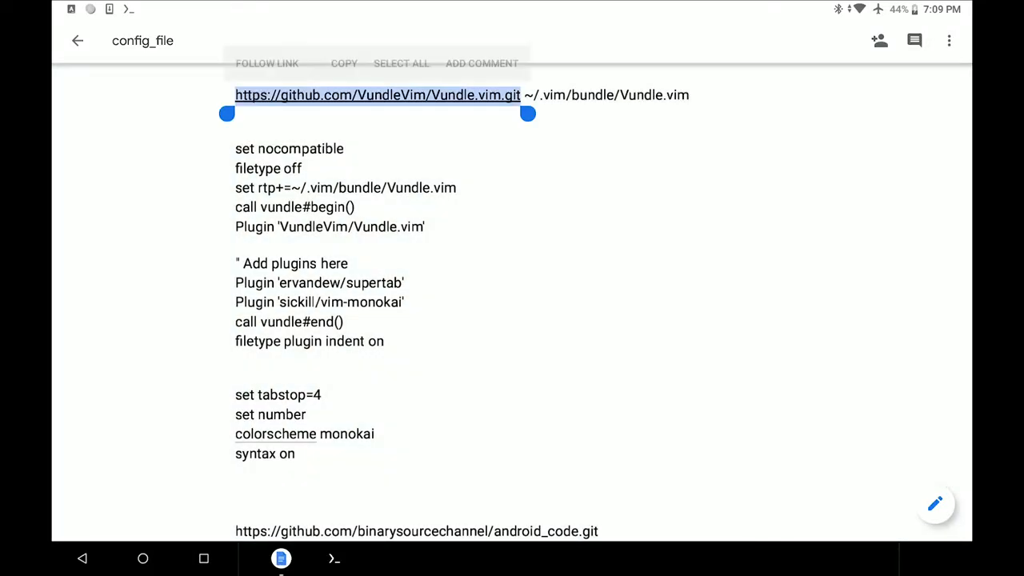
{"action": "left_click_drag", "start_coordinate": [528, 112], "coordinate": [670, 112]}
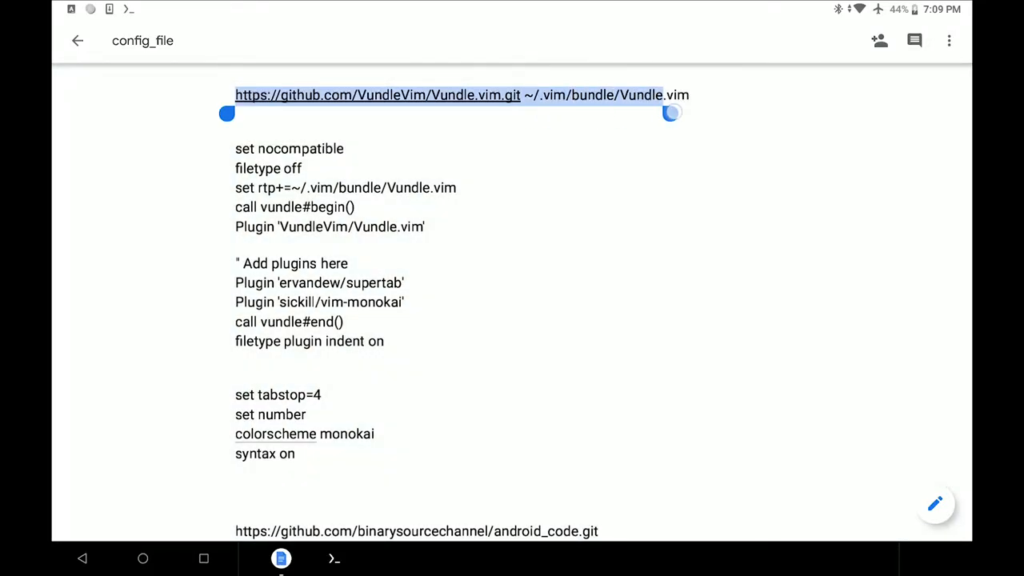
{"action": "left_click_drag", "start_coordinate": [670, 112], "coordinate": [696, 112]}
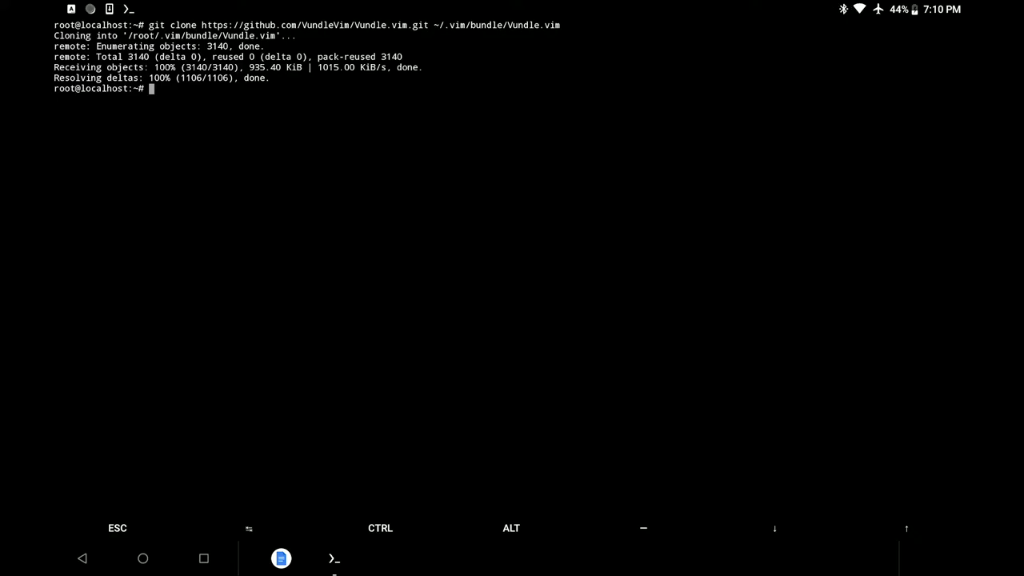
{"action": "type", "text": "clear"}
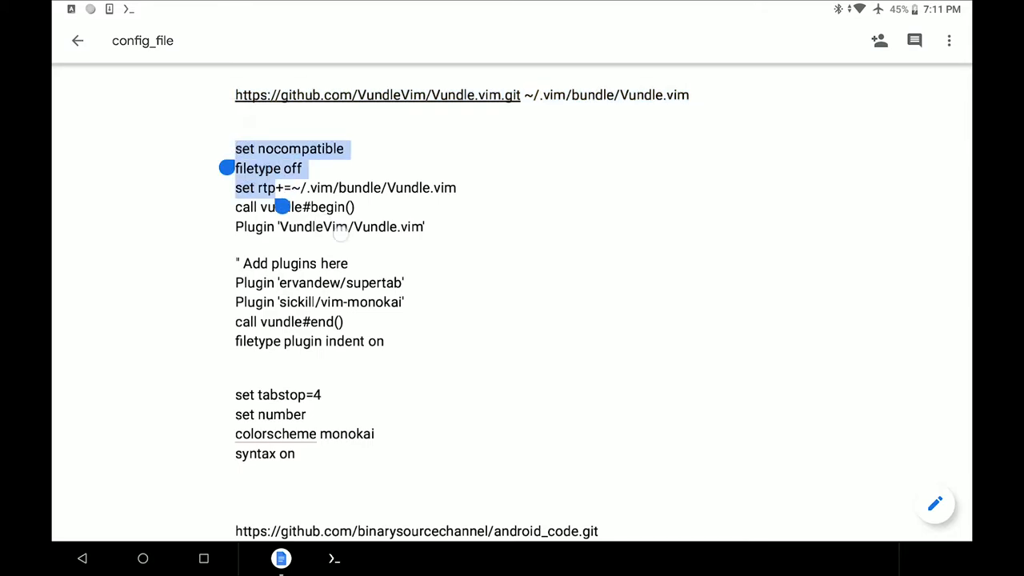
Paste the Vundle plugin block into ~/.vimrc, run :PluginInstall, then quit the installer window
{"action": "left_click_drag", "start_coordinate": [282, 207], "coordinate": [398, 358]}
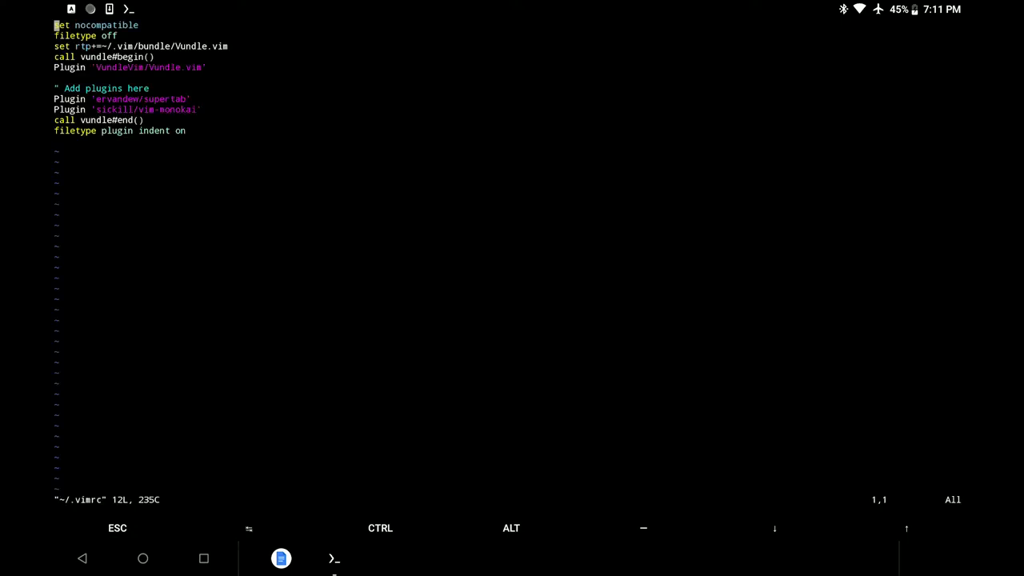
{"action": "type", "text": ":PluginI"}
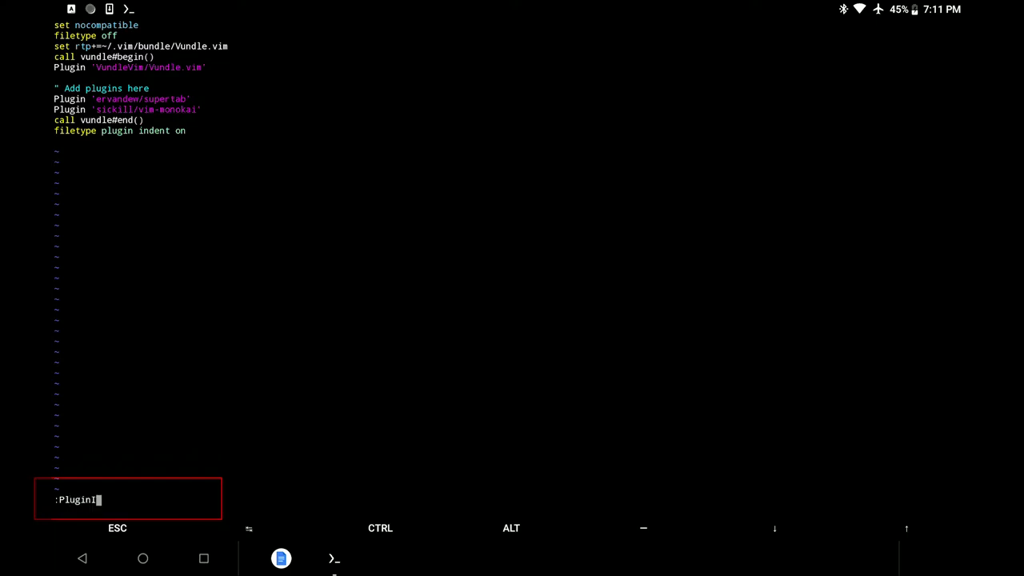
{"action": "type", "text": "nstall"}
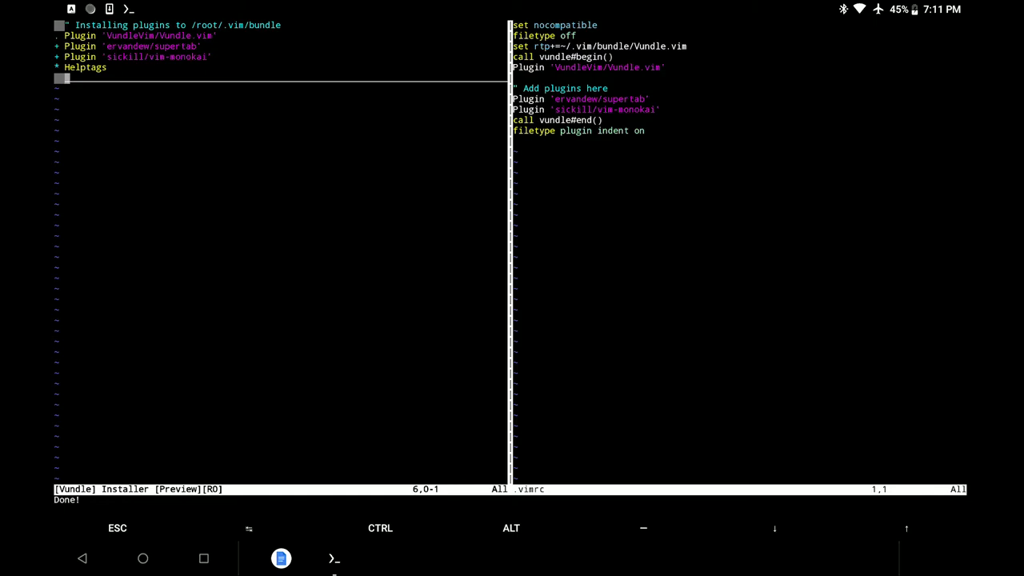
{"action": "type", "text": ":q"}
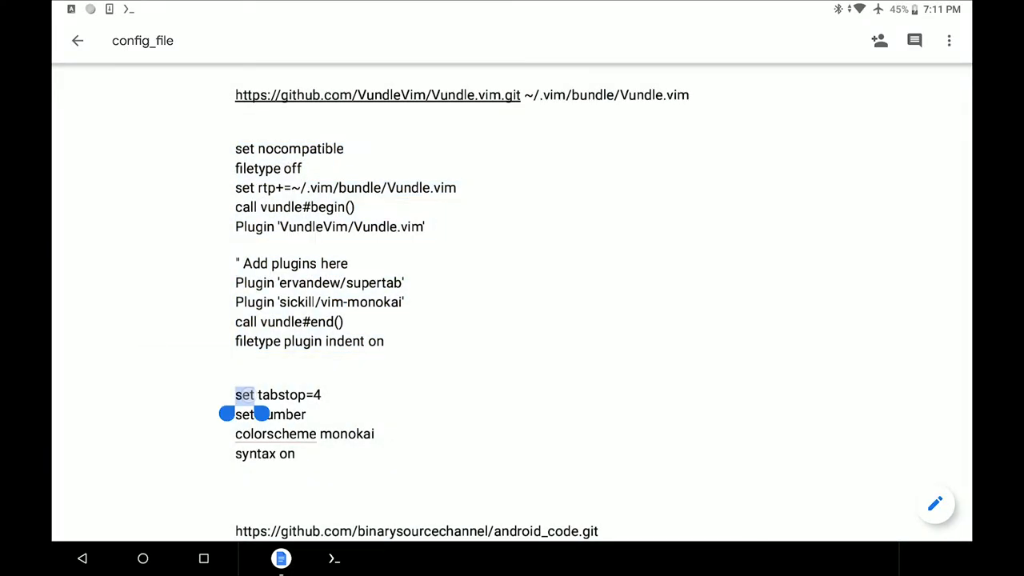
Paste the tabstop 4, number, monokai and syntax lines into .vimrc and save with :wq
{"action": "left_click", "coordinate": [245, 393]}
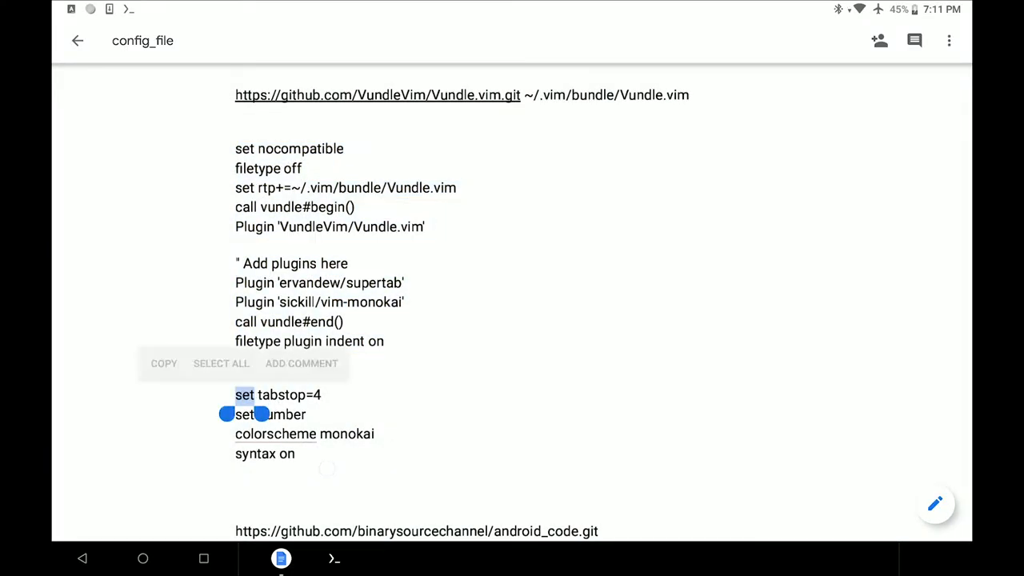
{"action": "left_click_drag", "start_coordinate": [227, 413], "coordinate": [310, 472]}
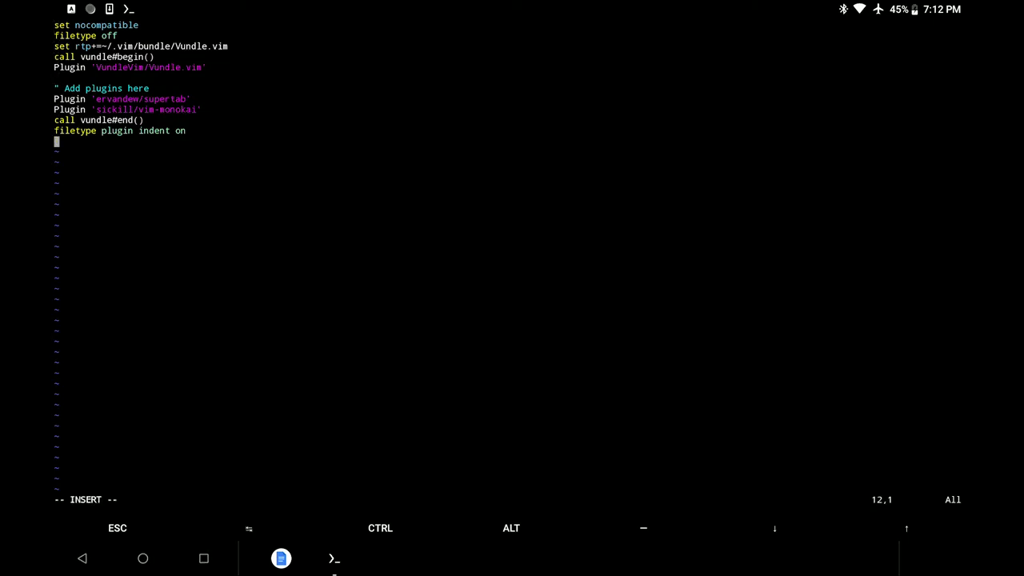
{"action": "key", "text": "Enter"}
{"action": "type", "text": ":"}
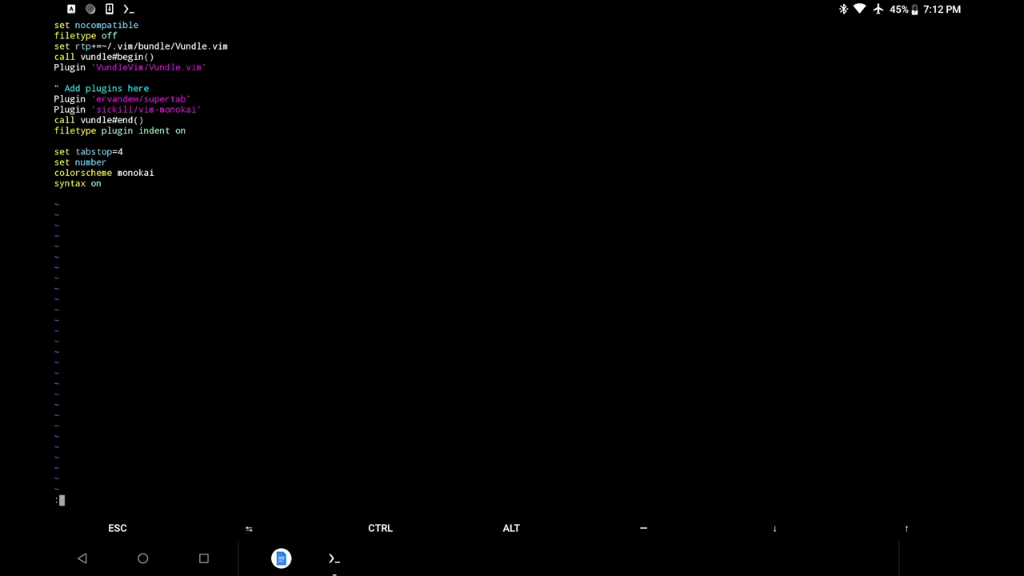
{"action": "type", "text": "wq"}
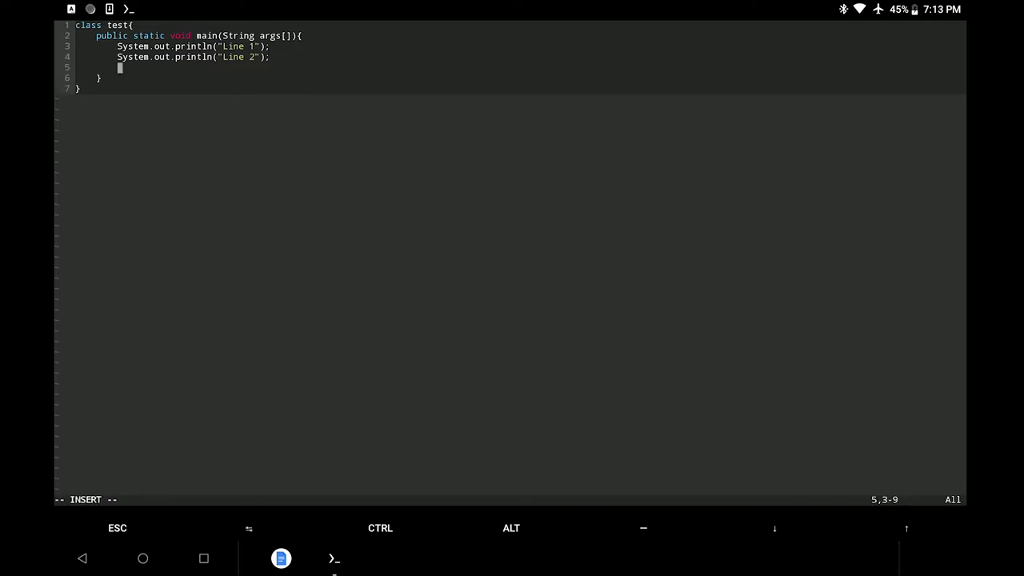
Write System.out.println("") on line 5 of test.java using keyword completion
{"action": "type", "text": "S"}
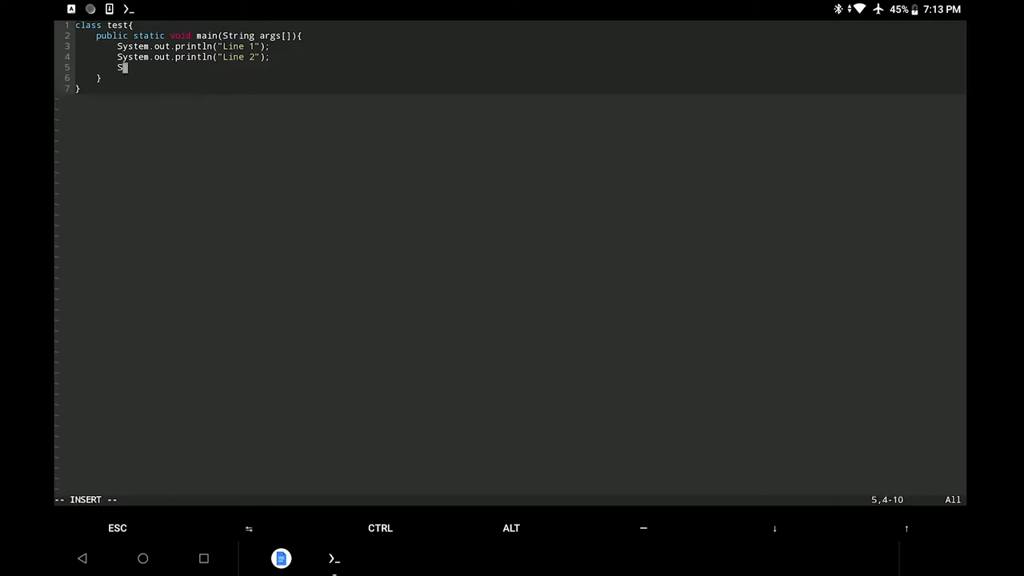
{"action": "type", "text": "ystem"}
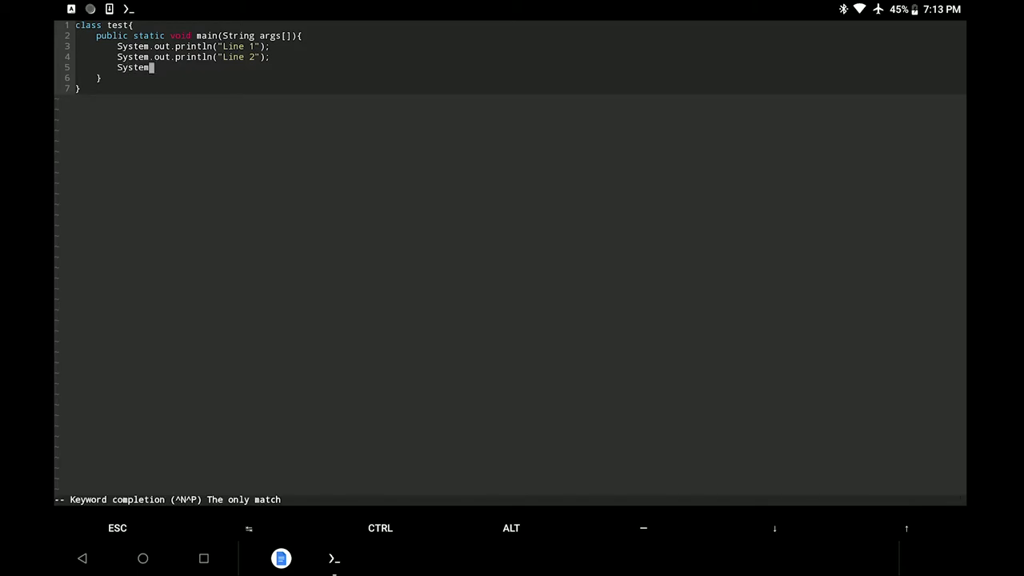
{"action": "type", "text": ".o"}
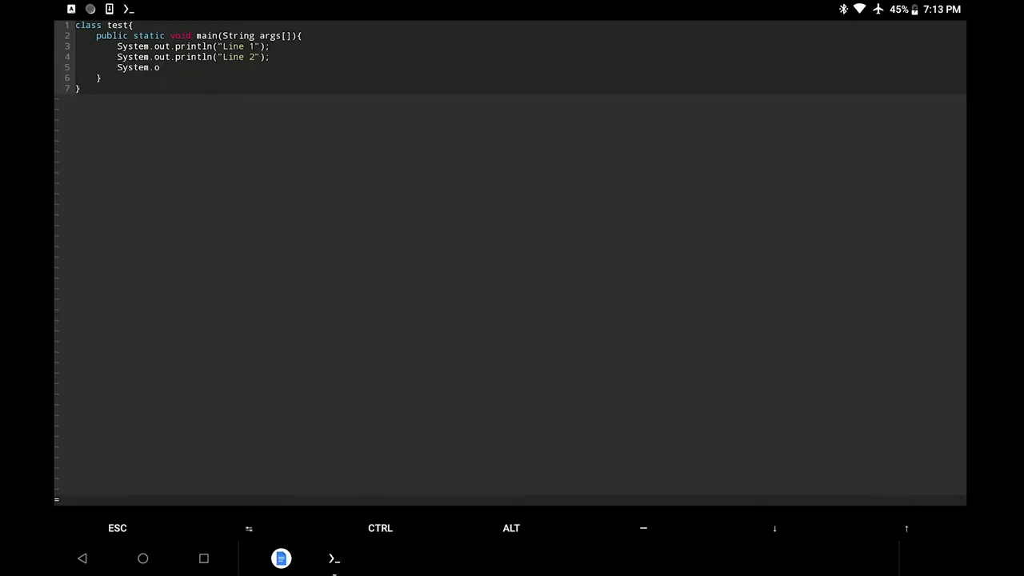
{"action": "type", "text": "ut.pr"}
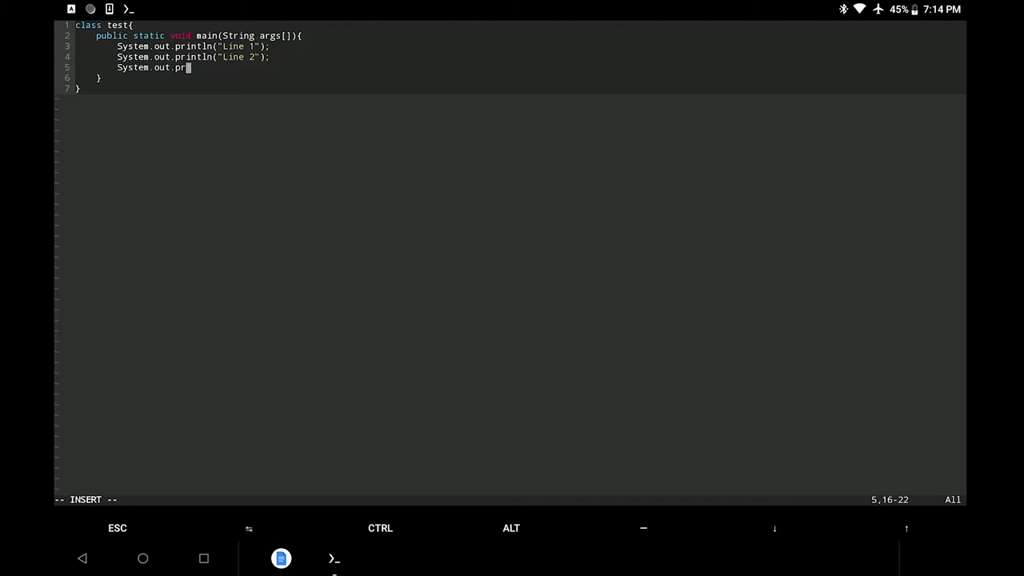
{"action": "type", "text": "intln("}
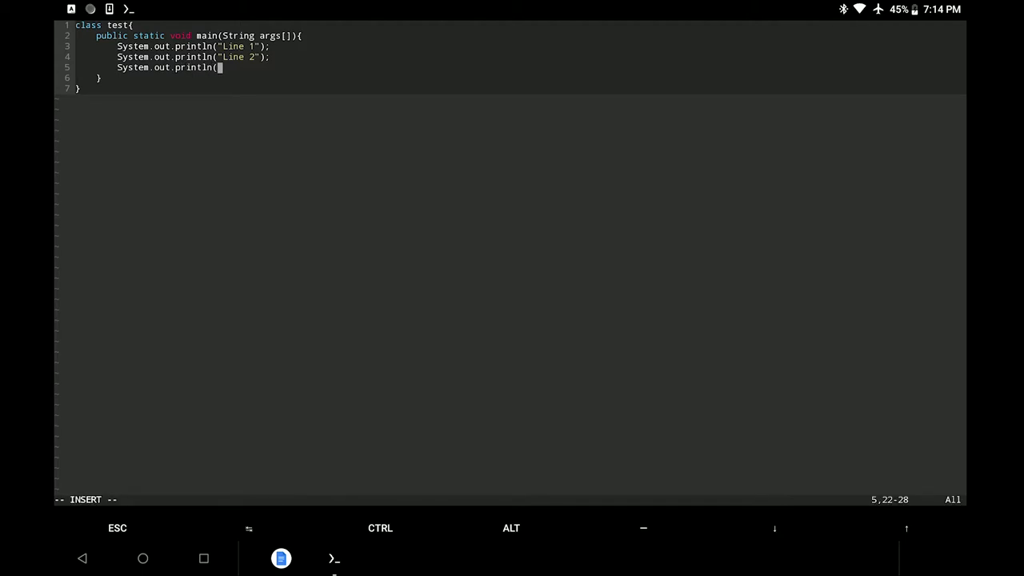
{"action": "type", "text": "\"\""}
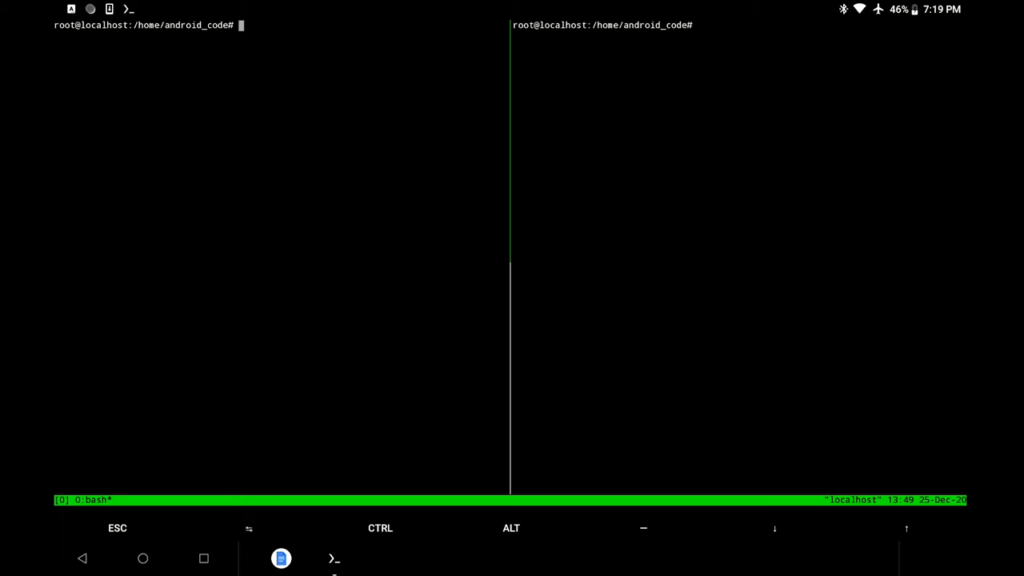
Reopen test.java in vim in the left pane and erase part of the print statement text
{"action": "type", "text": "vim t"}
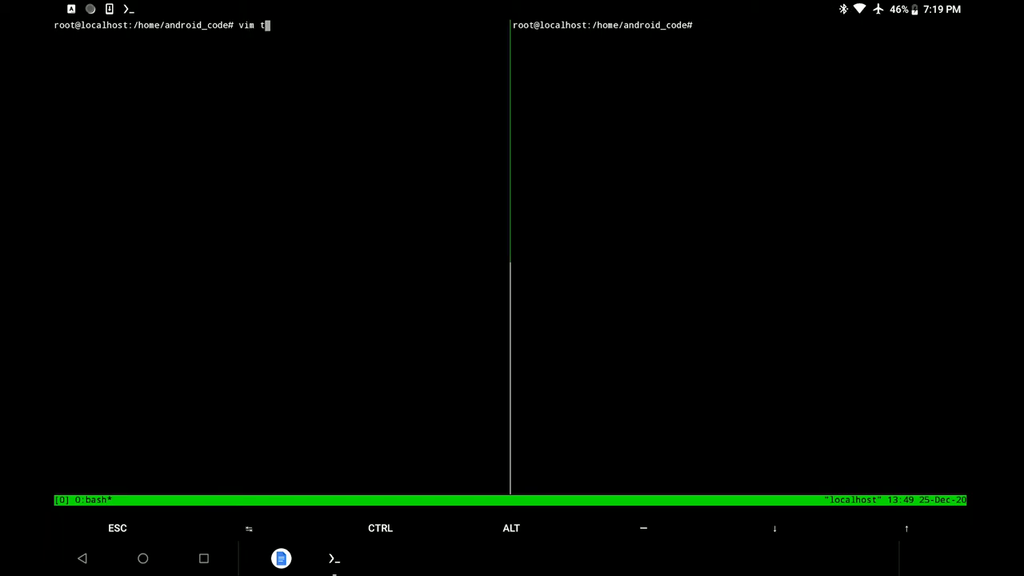
{"action": "type", "text": "est.java"}
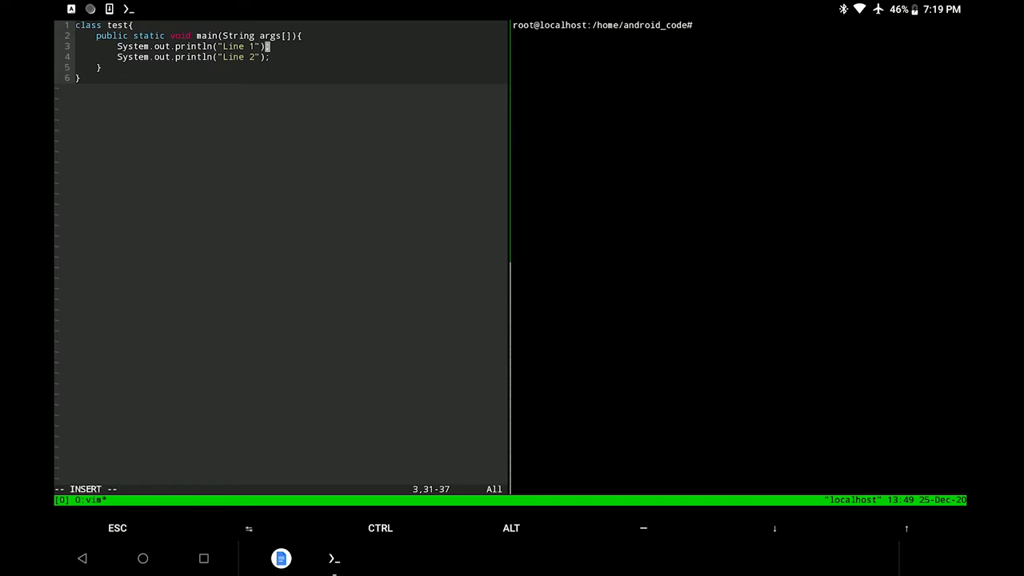
{"action": "key", "text": "Return"}
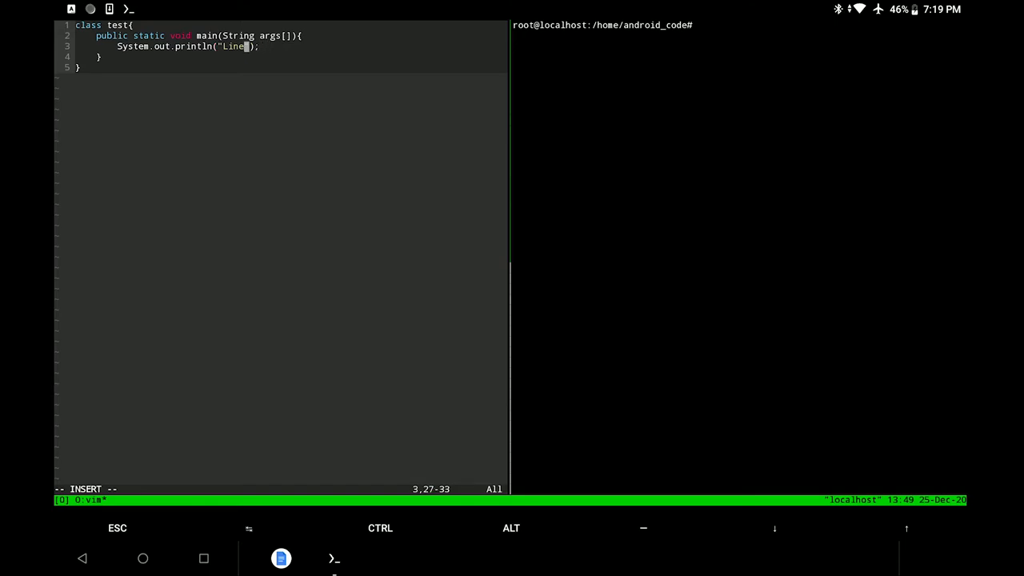
Make the print message read Hello, leave insert mode, and start javac in the right pane
{"action": "type", "text": "Hell"}
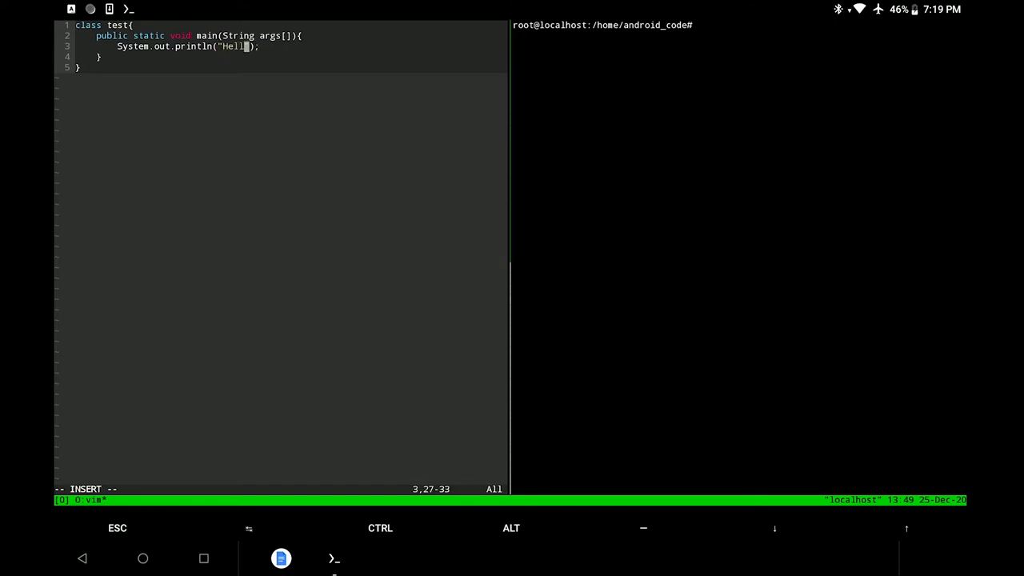
{"action": "type", "text": "o"}
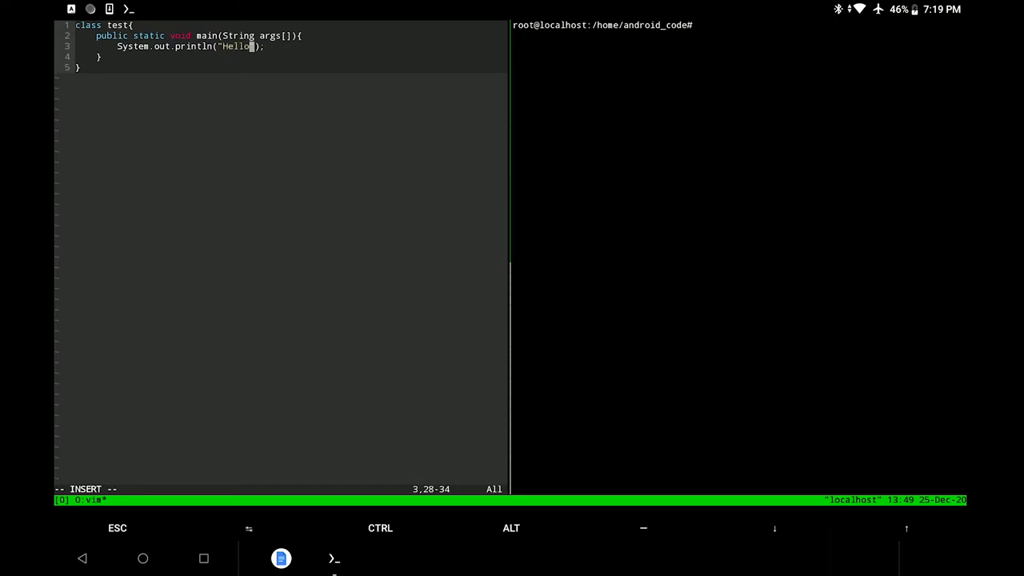
{"action": "key", "text": "Escape"}
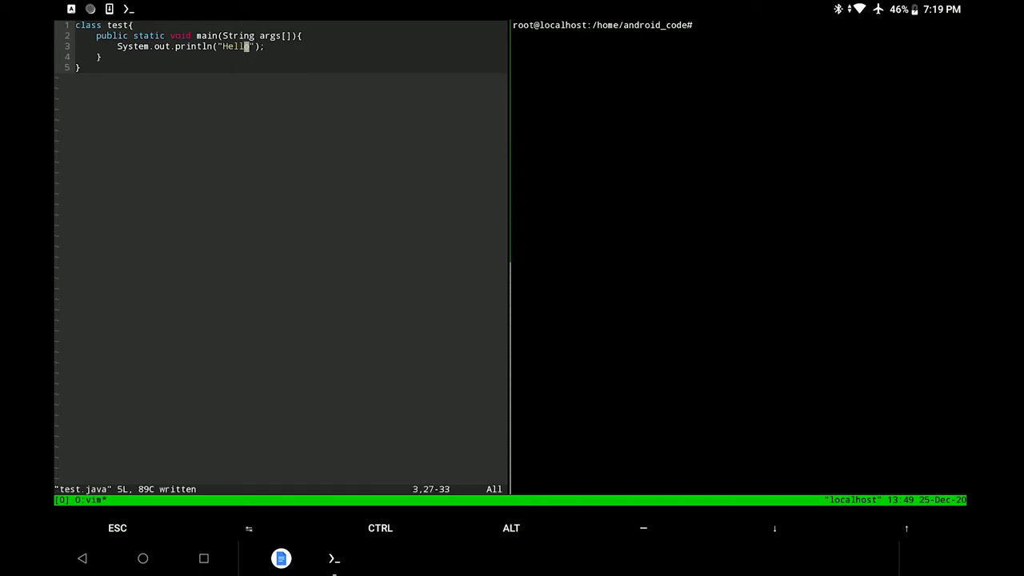
{"action": "type", "text": "javac test."}
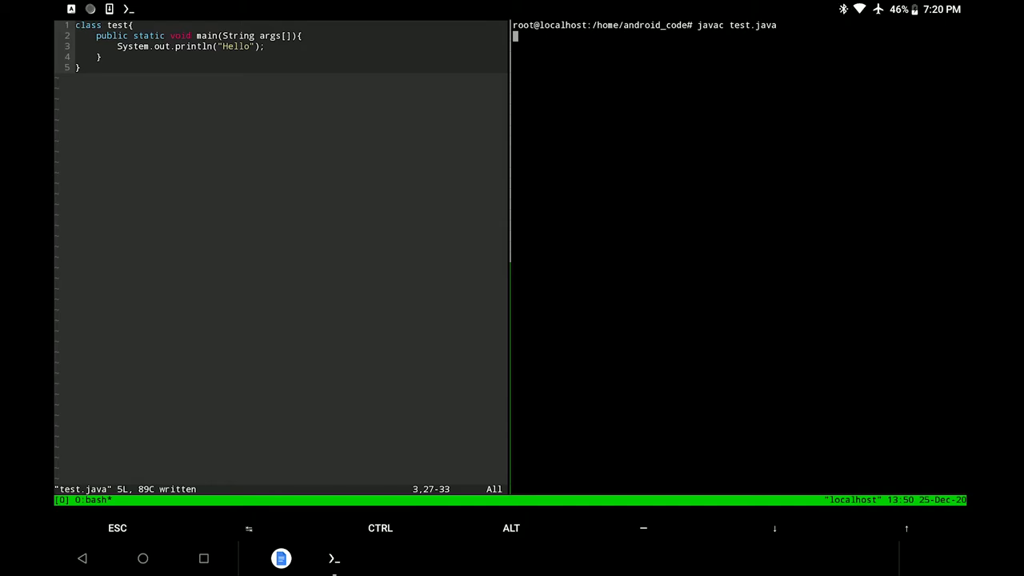
Run java test to print Hello, then rerun it after the Hello World! edit
{"action": "type", "text": "j"}
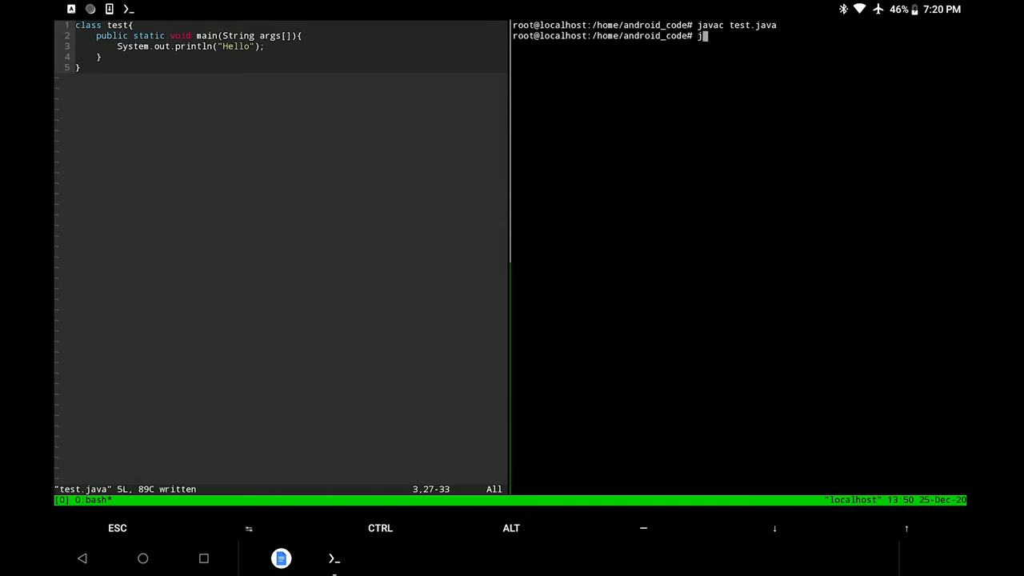
{"action": "type", "text": "ava te"}
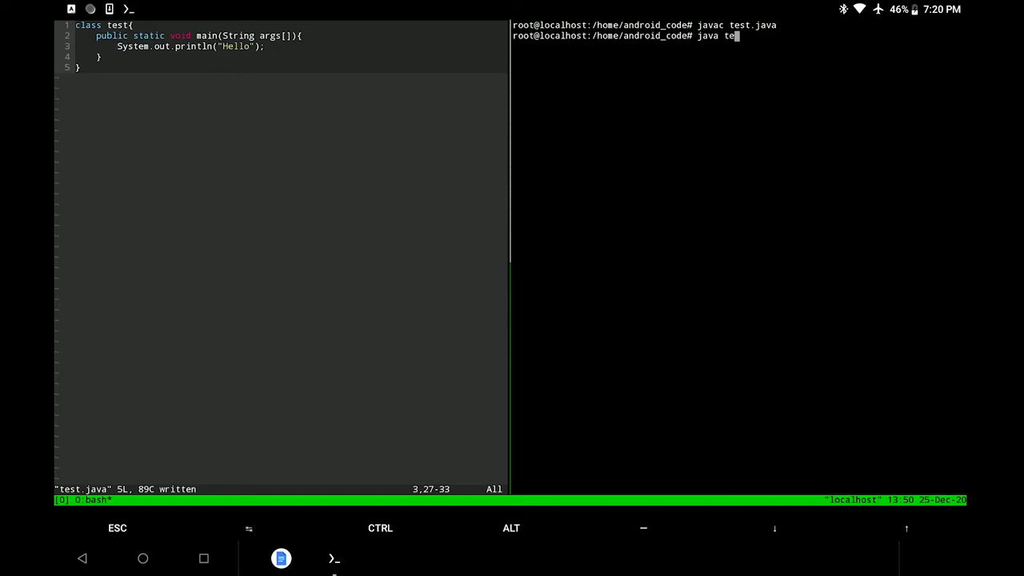
{"action": "key", "text": "Enter"}
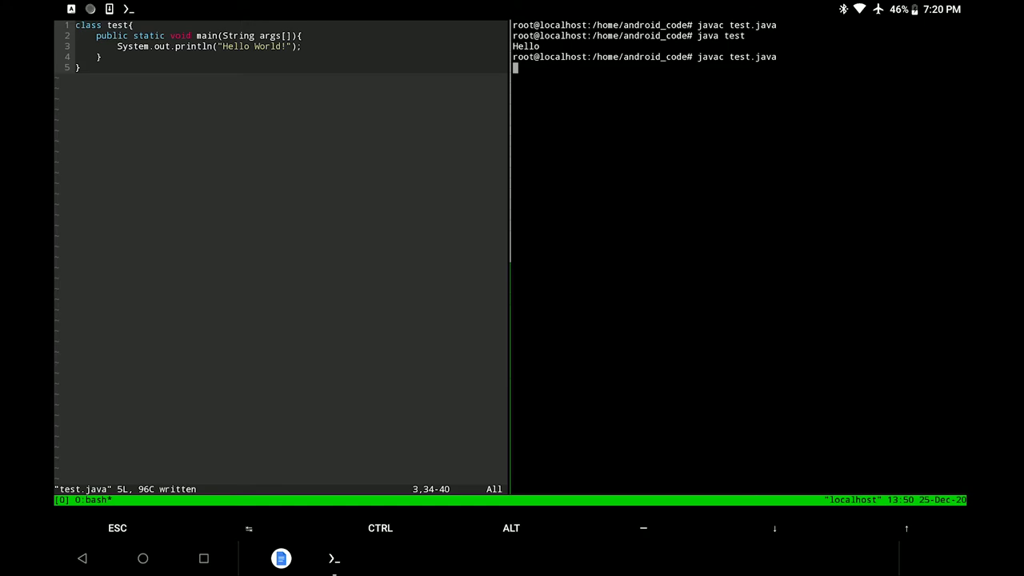
{"action": "type", "text": "java test"}
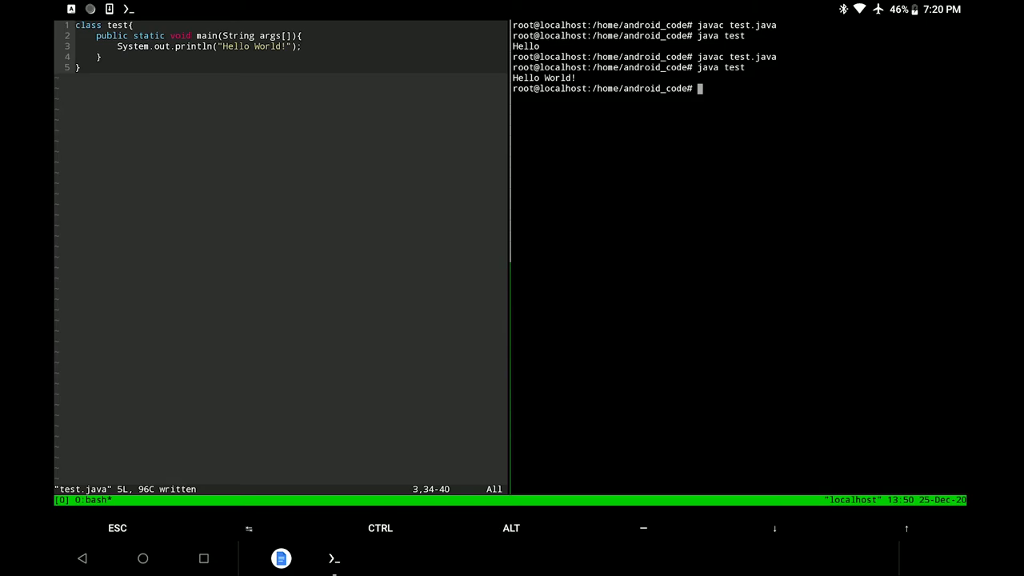
Clear the right pane's compile output and begin a git command at the fresh prompt
{"action": "type", "text": "c"}
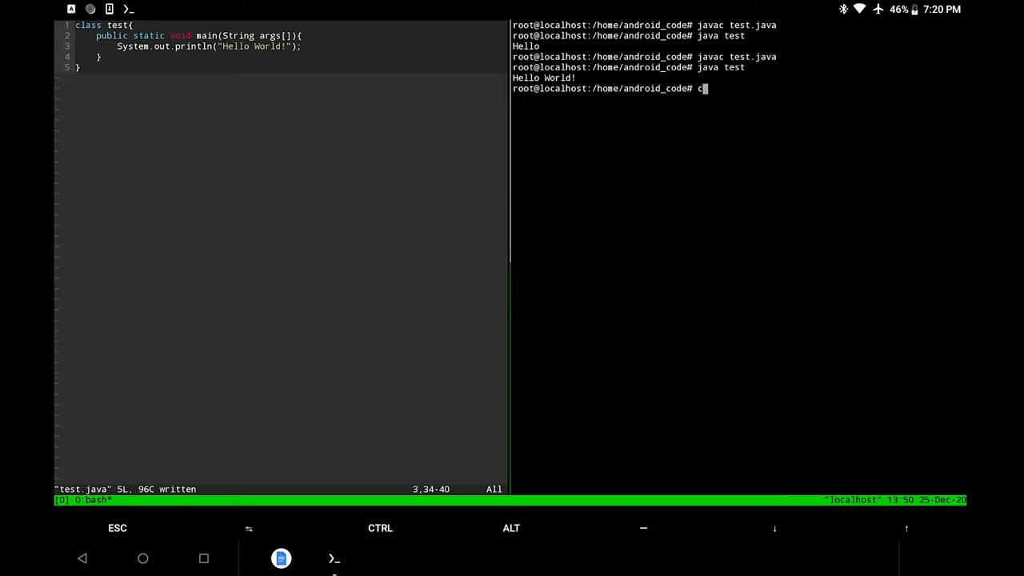
{"action": "type", "text": "l"}
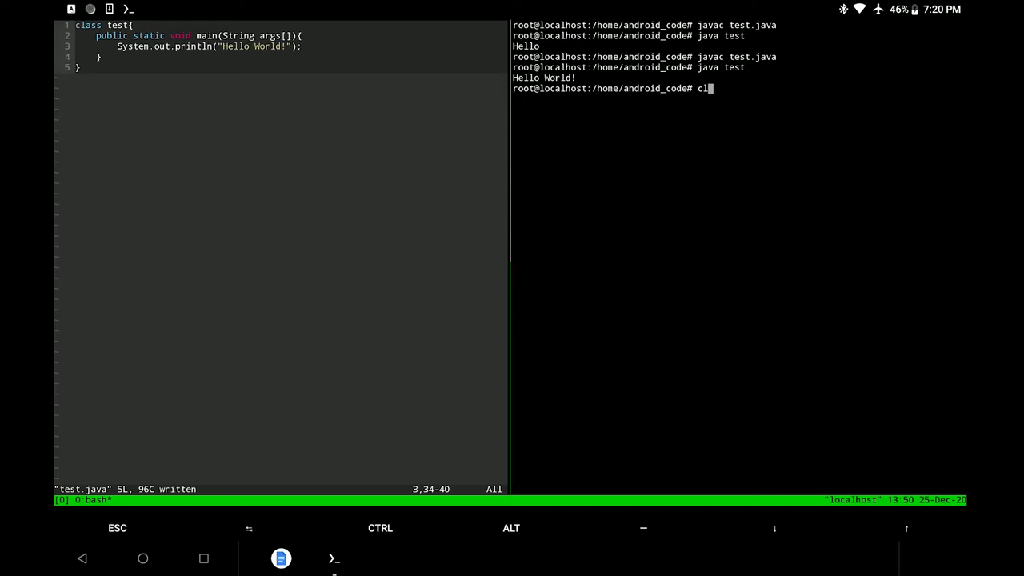
{"action": "type", "text": "e"}
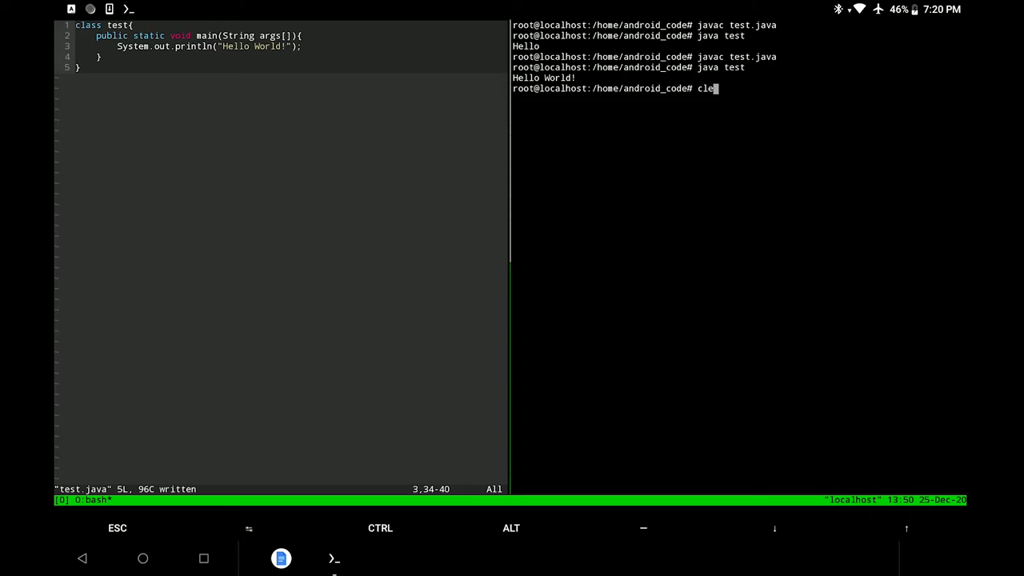
{"action": "type", "text": "a"}
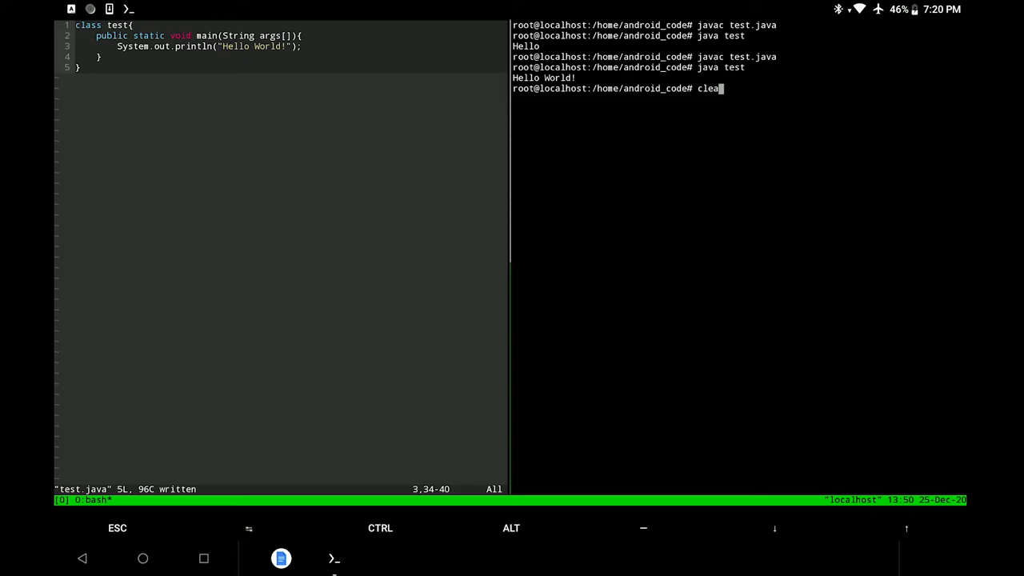
{"action": "type", "text": "r"}
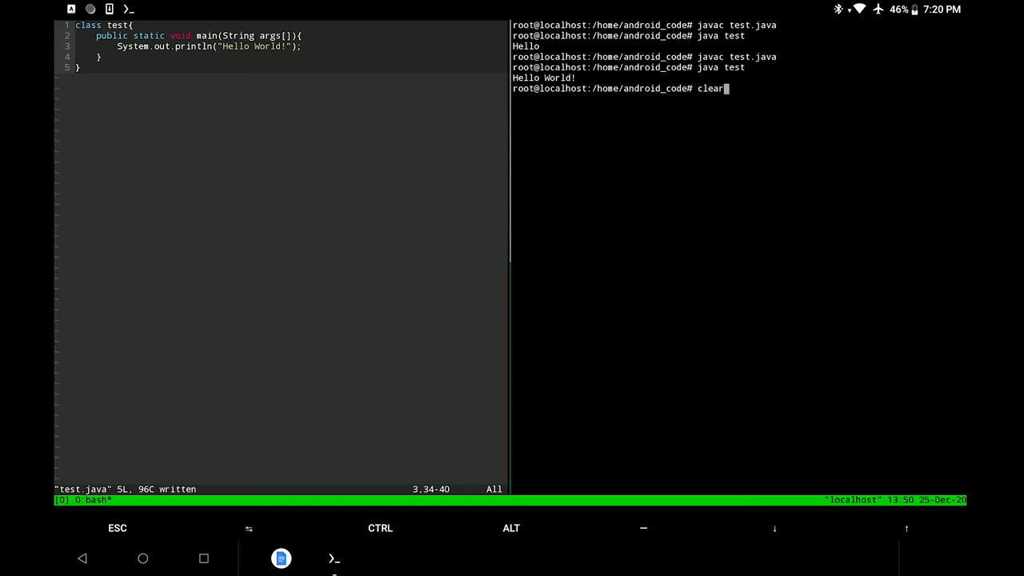
{"action": "key", "text": "Enter"}
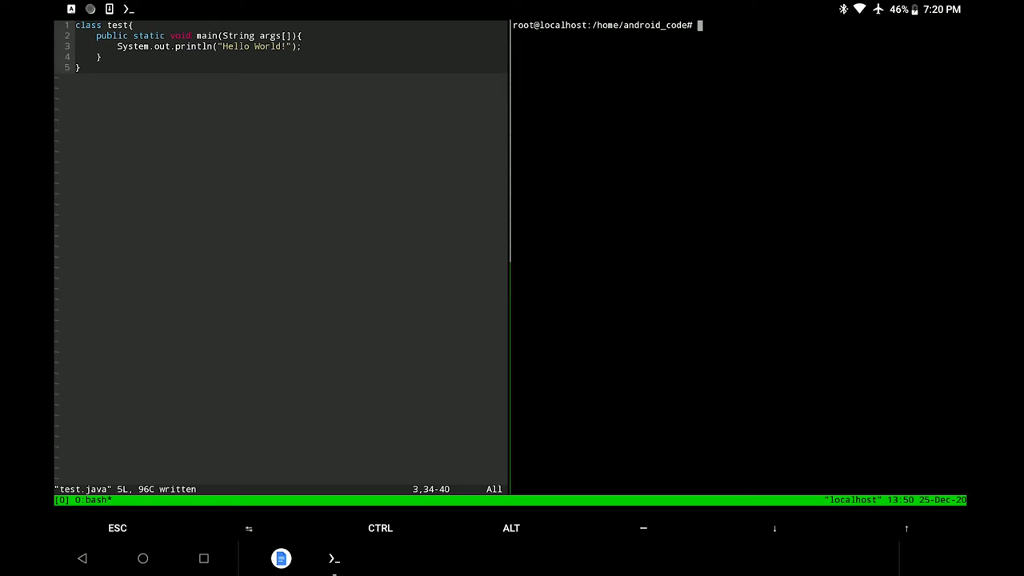
{"action": "type", "text": "git"}
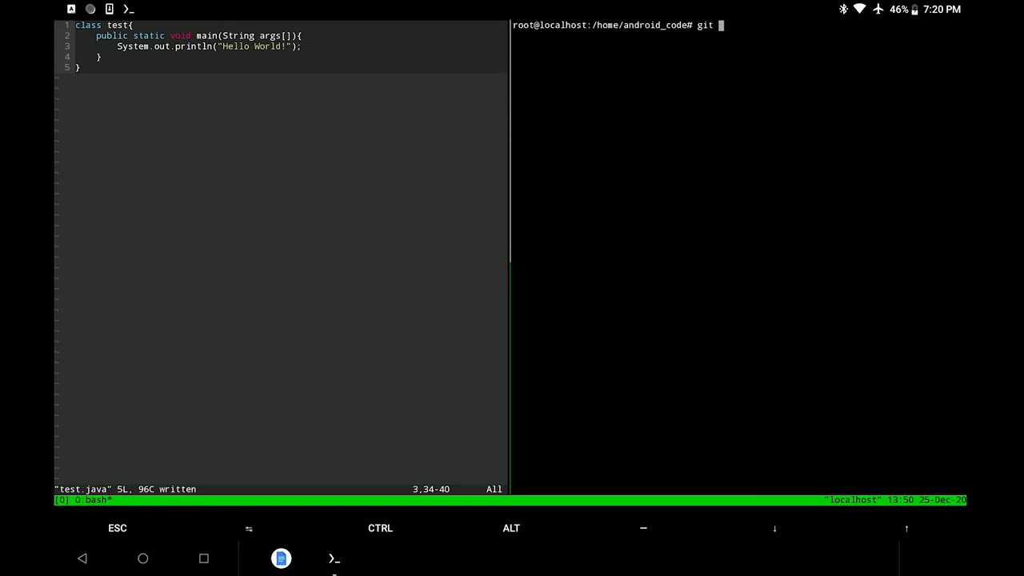
Run git status, git add test.java, and commit with "Removed one print line and changed the print text"
{"action": "type", "text": "status"}
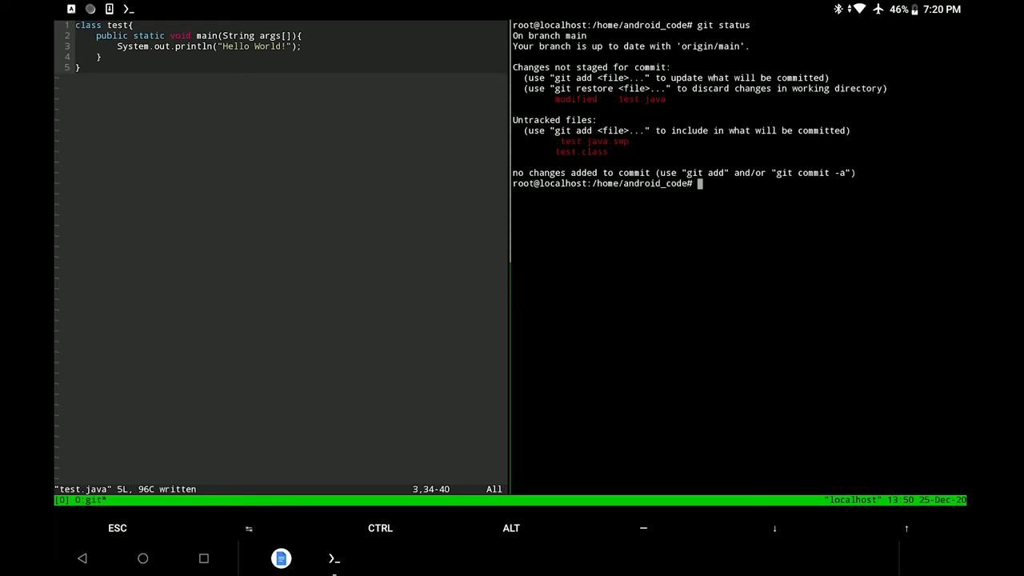
{"action": "type", "text": "git add test"}
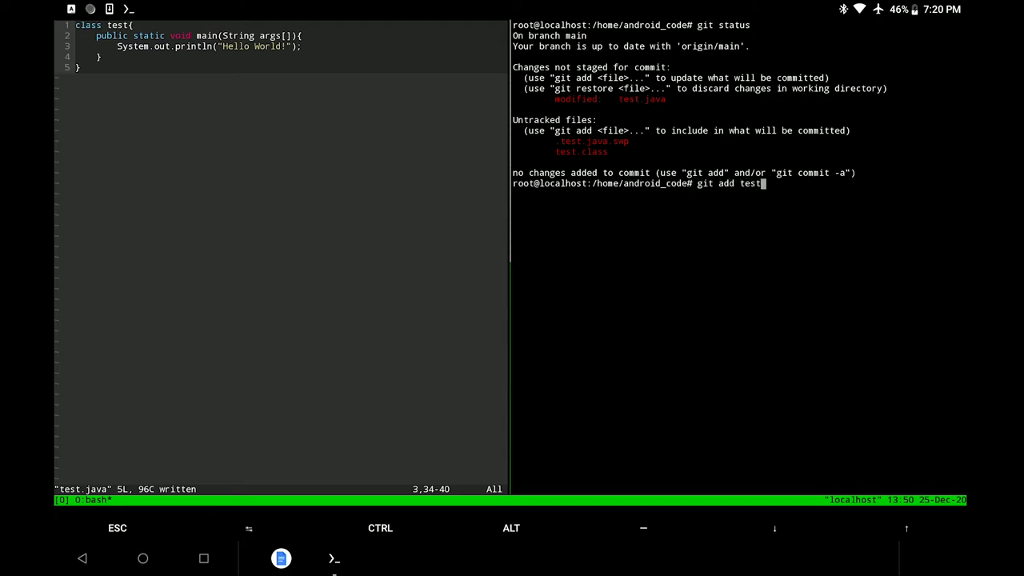
{"action": "type", "text": ".java"}
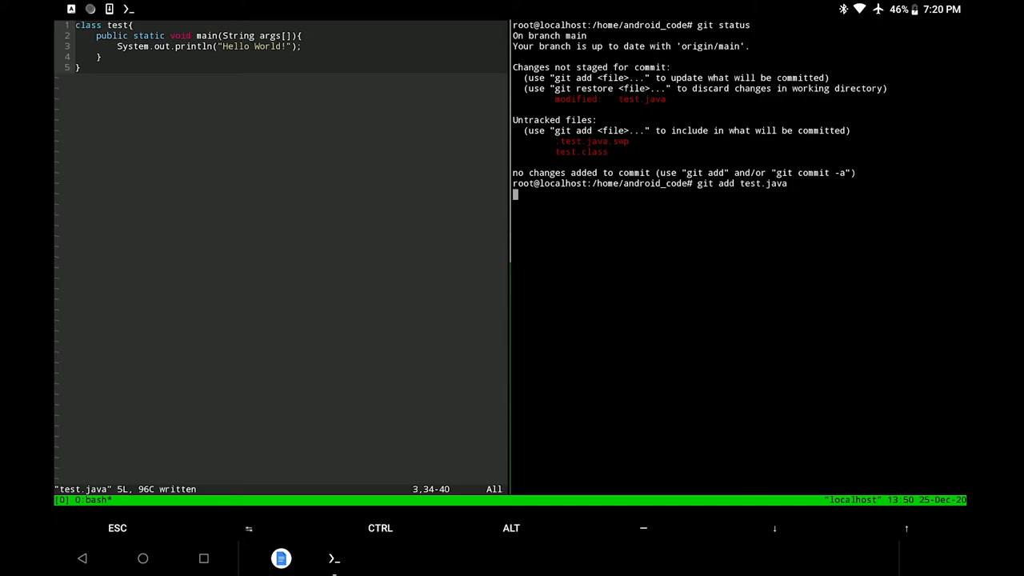
{"action": "type", "text": "git commit"}
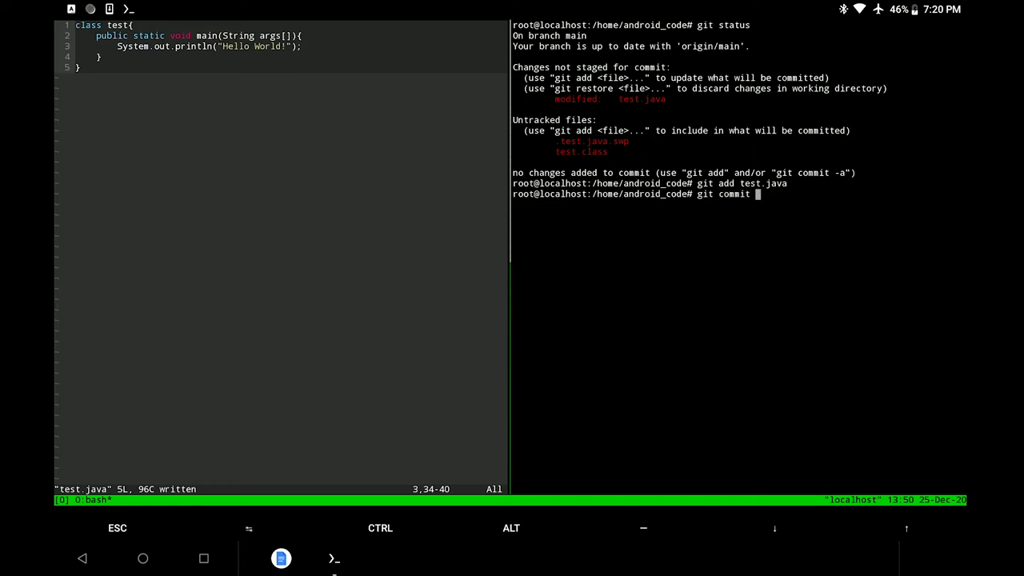
{"action": "type", "text": "-m \"\""}
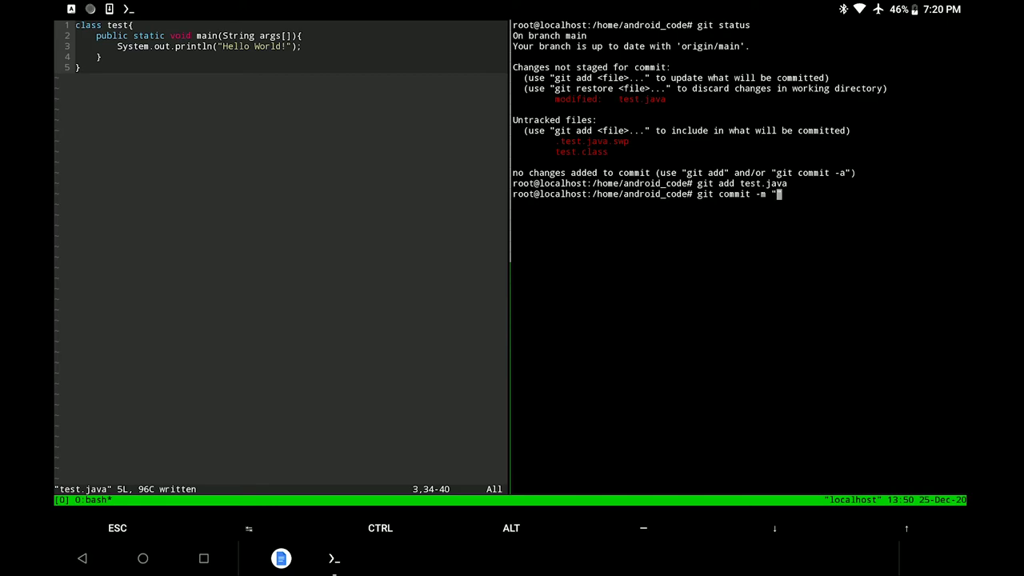
{"action": "type", "text": "R"}
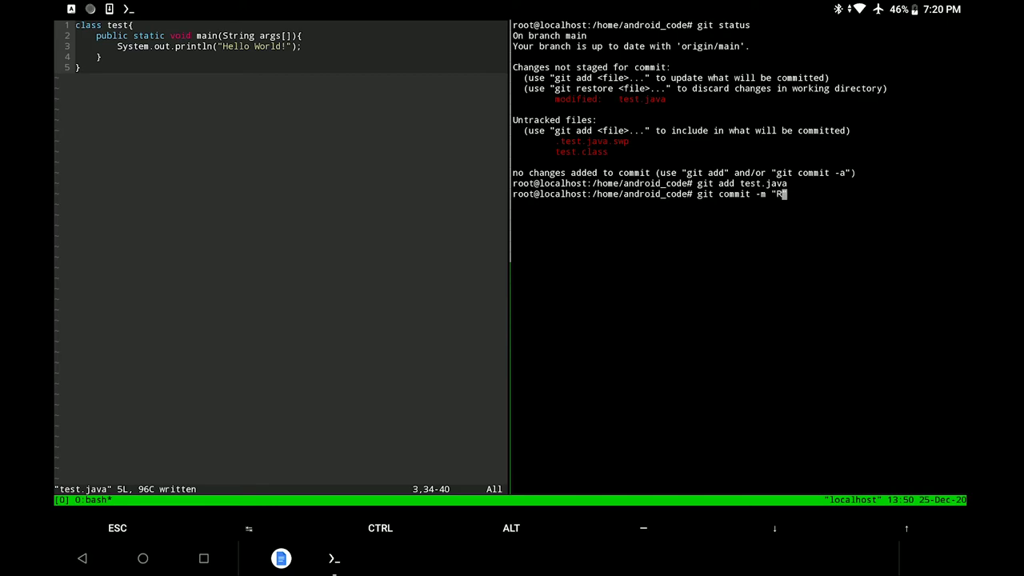
{"action": "type", "text": "emoved one print line and changed the prin"}
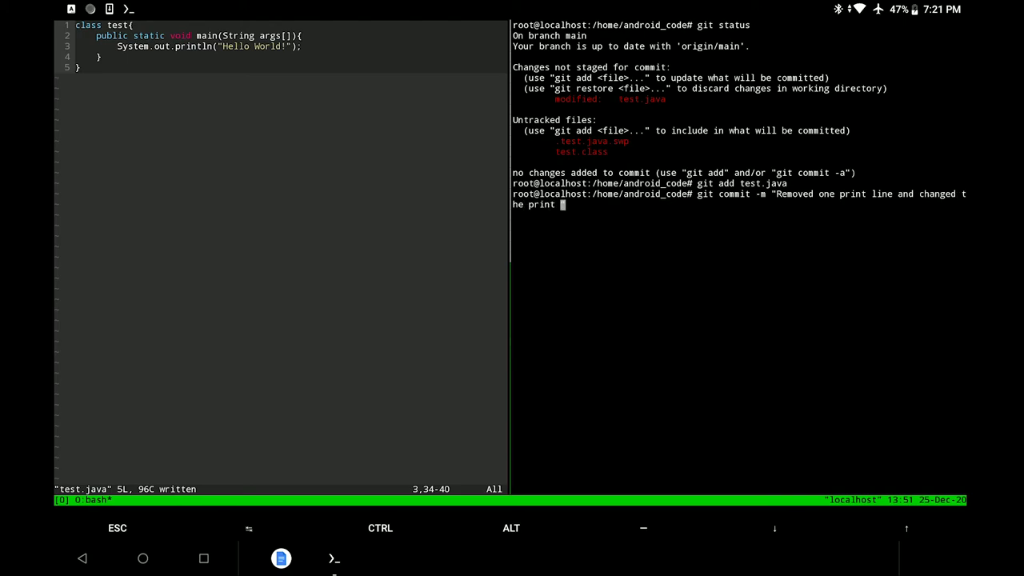
{"action": "type", "text": "text\""}
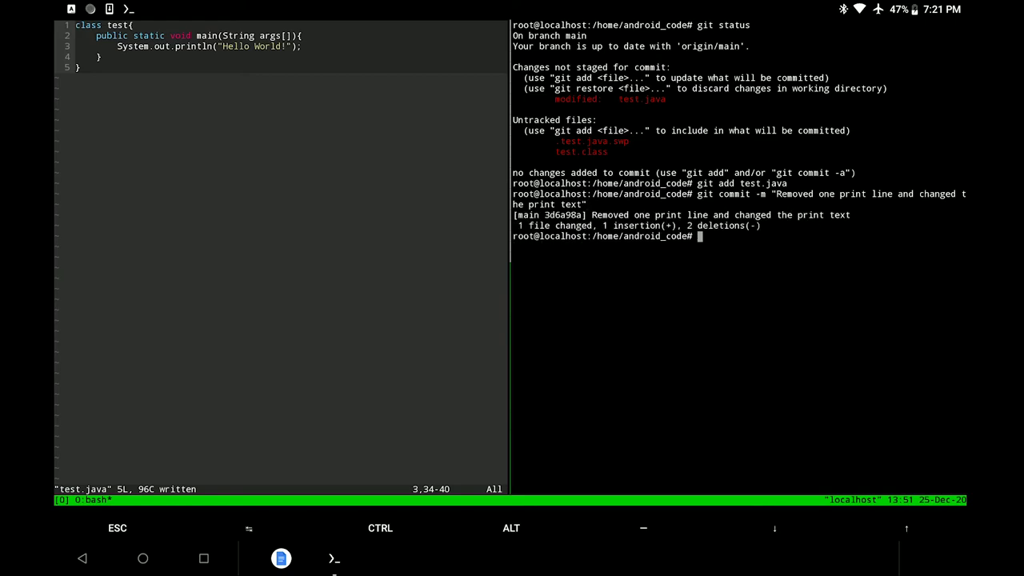
Push the commit with git push -u origin main, supplying the GitHub credentials
{"action": "type", "text": "git"}
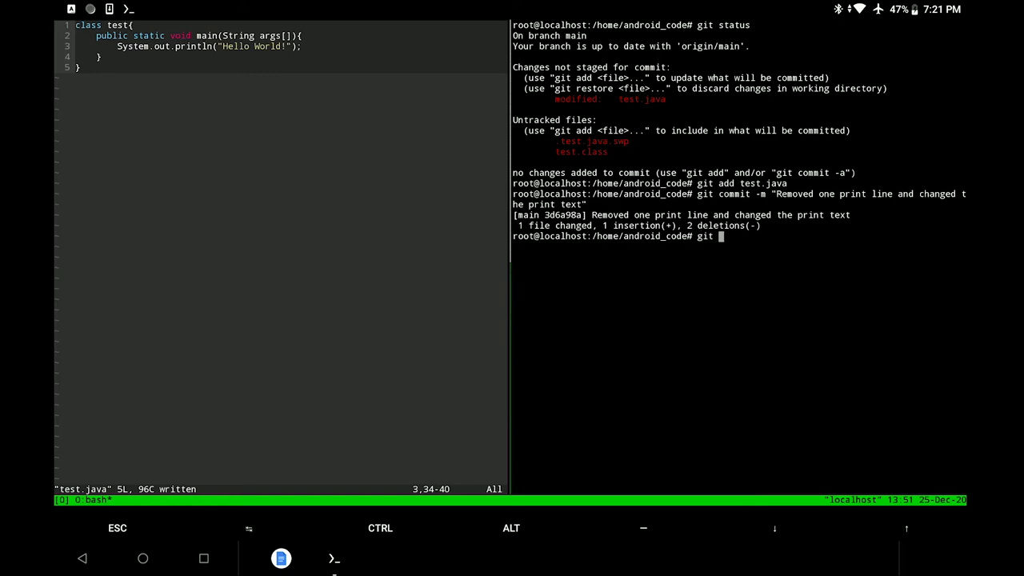
{"action": "type", "text": "push -u o"}
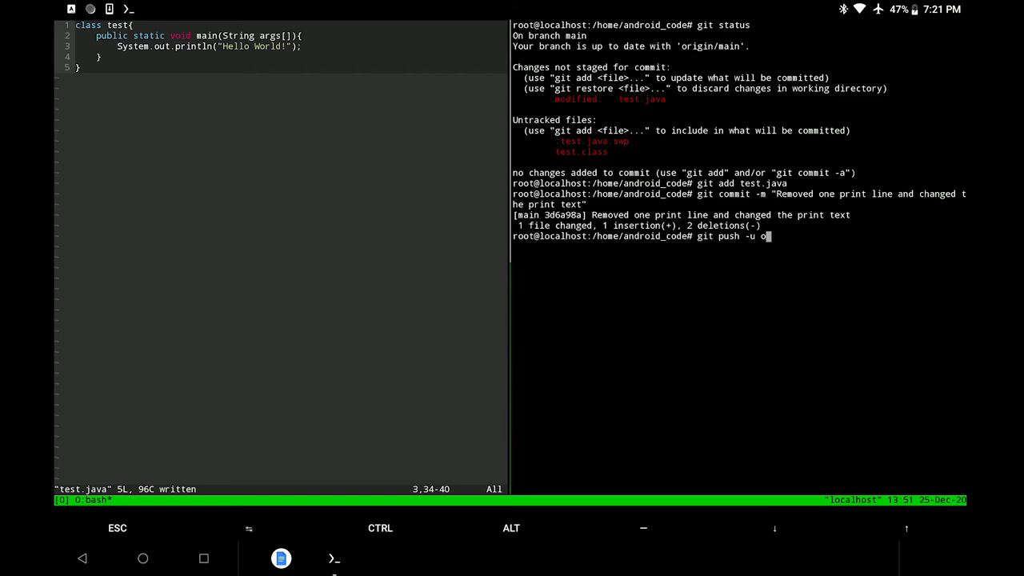
{"action": "type", "text": "rigin main"}
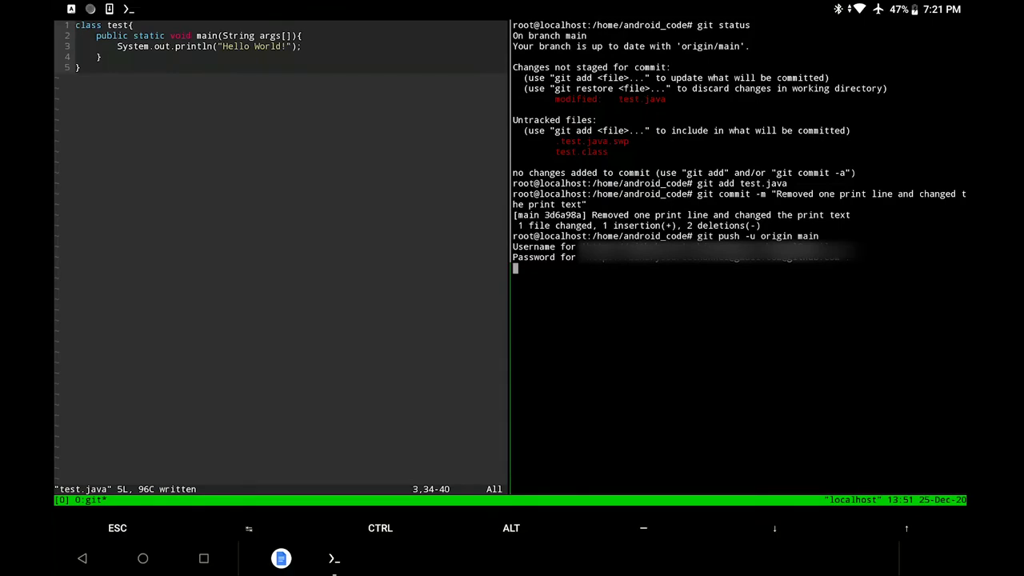
{"action": "key", "text": "Return"}
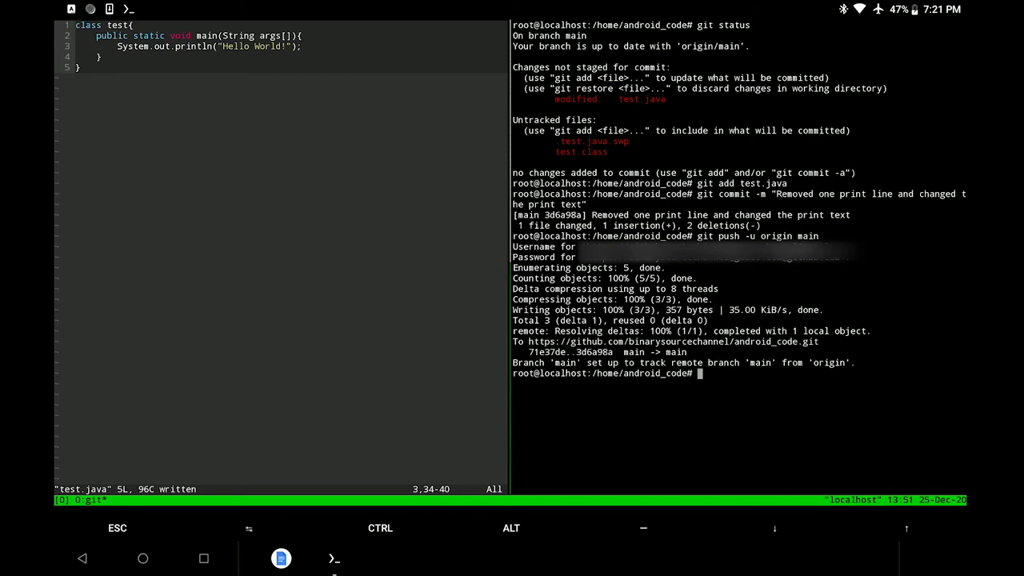
{"action": "type", "text": "exit"}
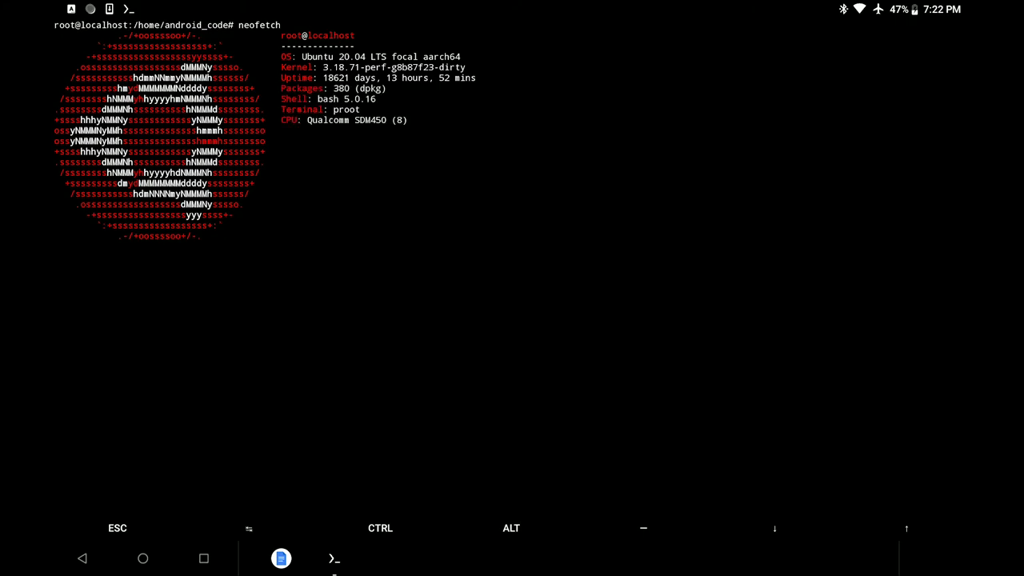
Run neofetch to show the Ubuntu system information summary
{"action": "key", "text": "Return"}
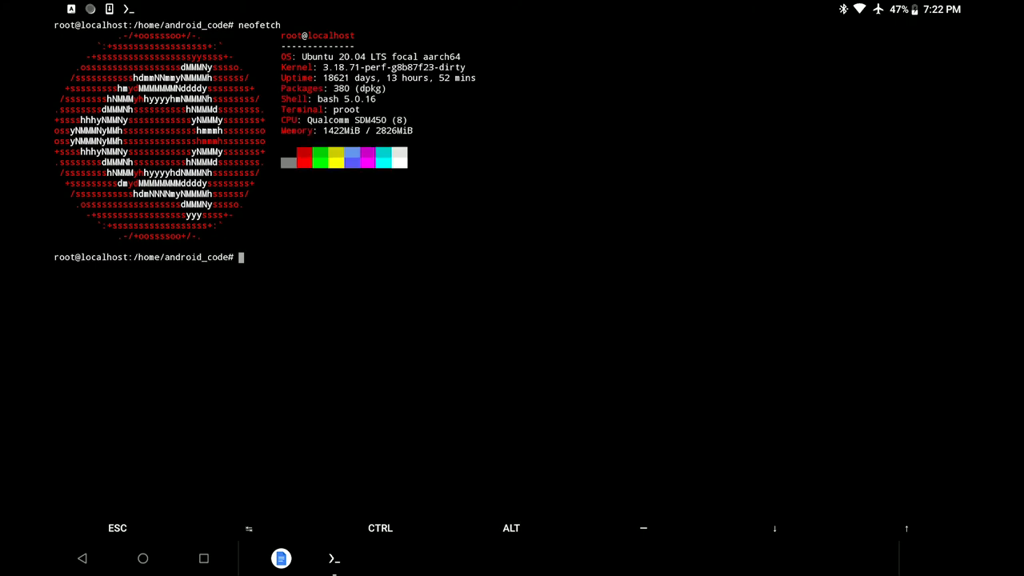